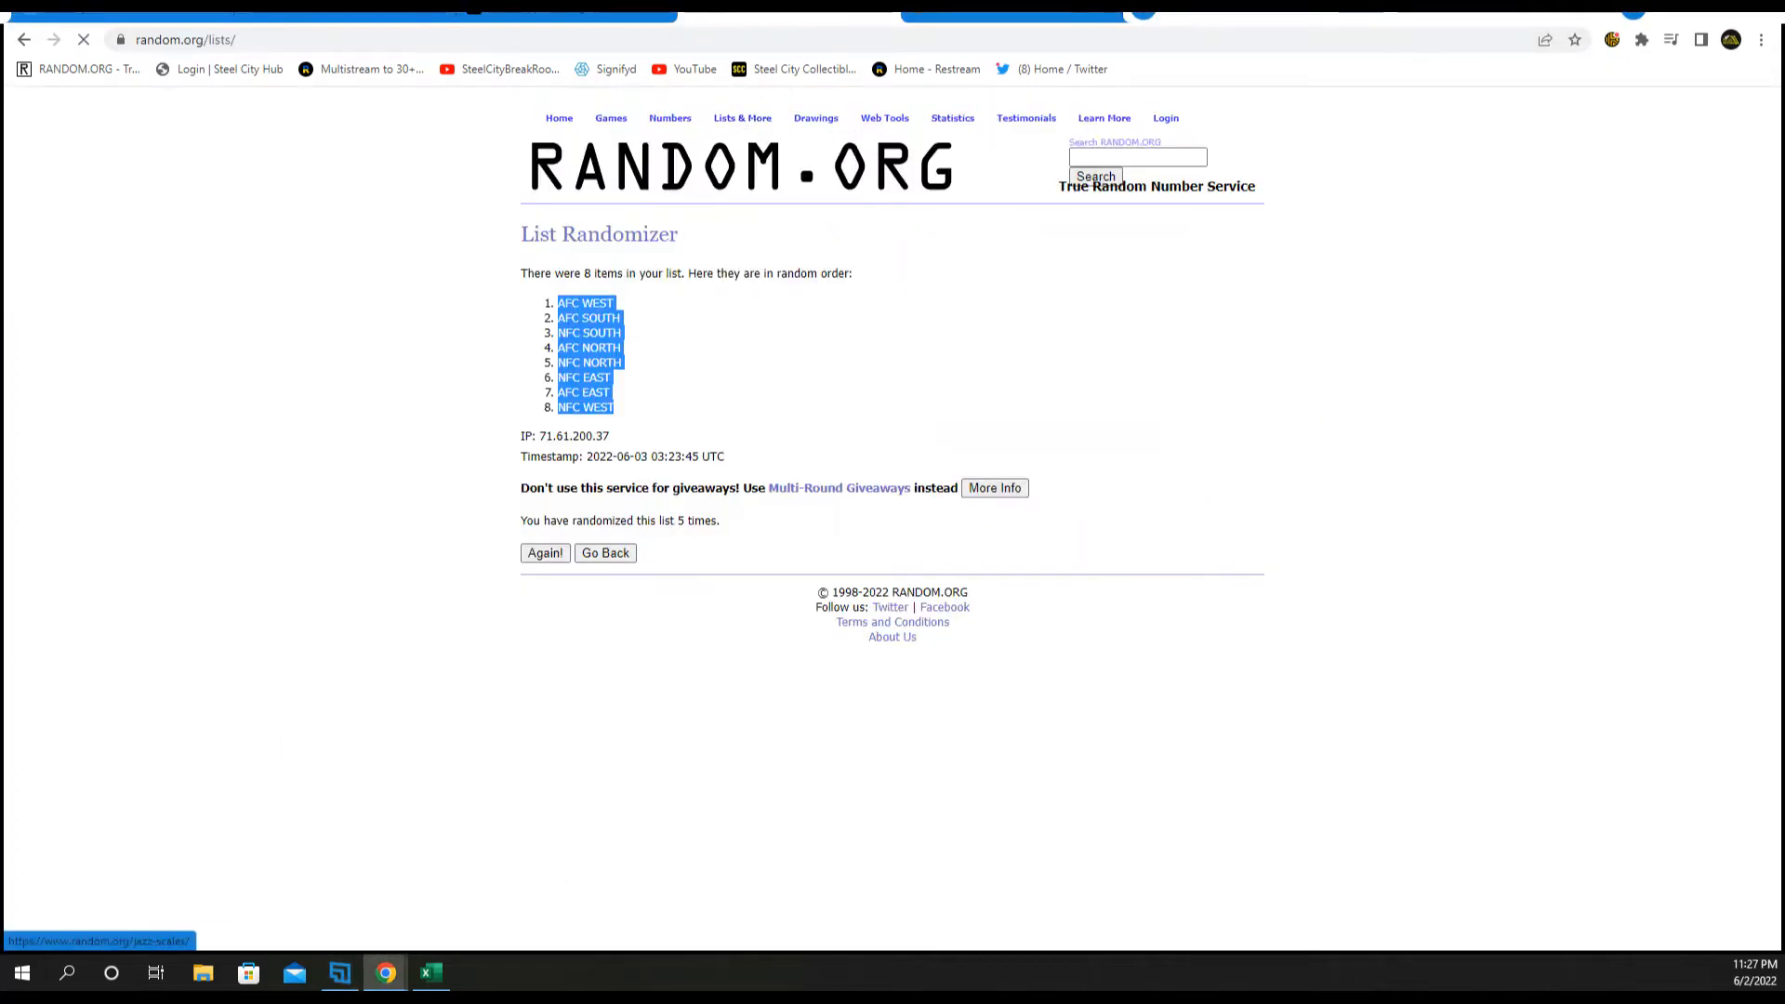
- Shuffle the names Danny and Jared, getting the order Jared then Danny
click(430, 973)
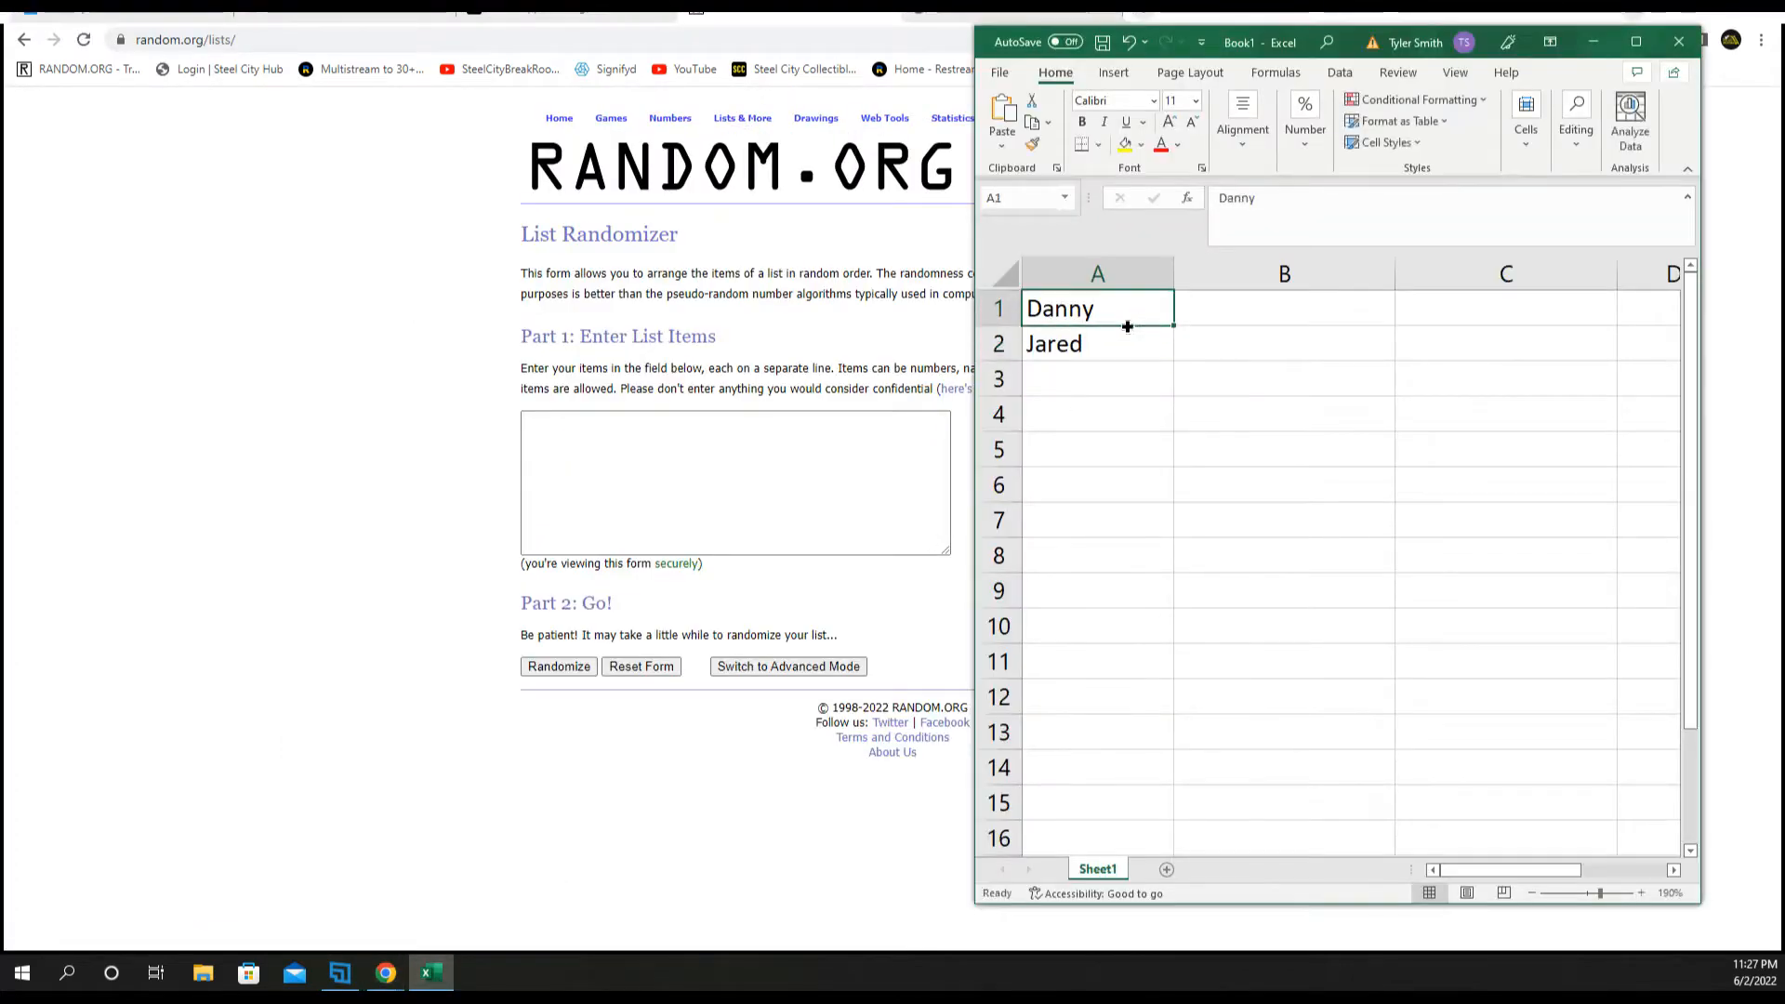
click(385, 972)
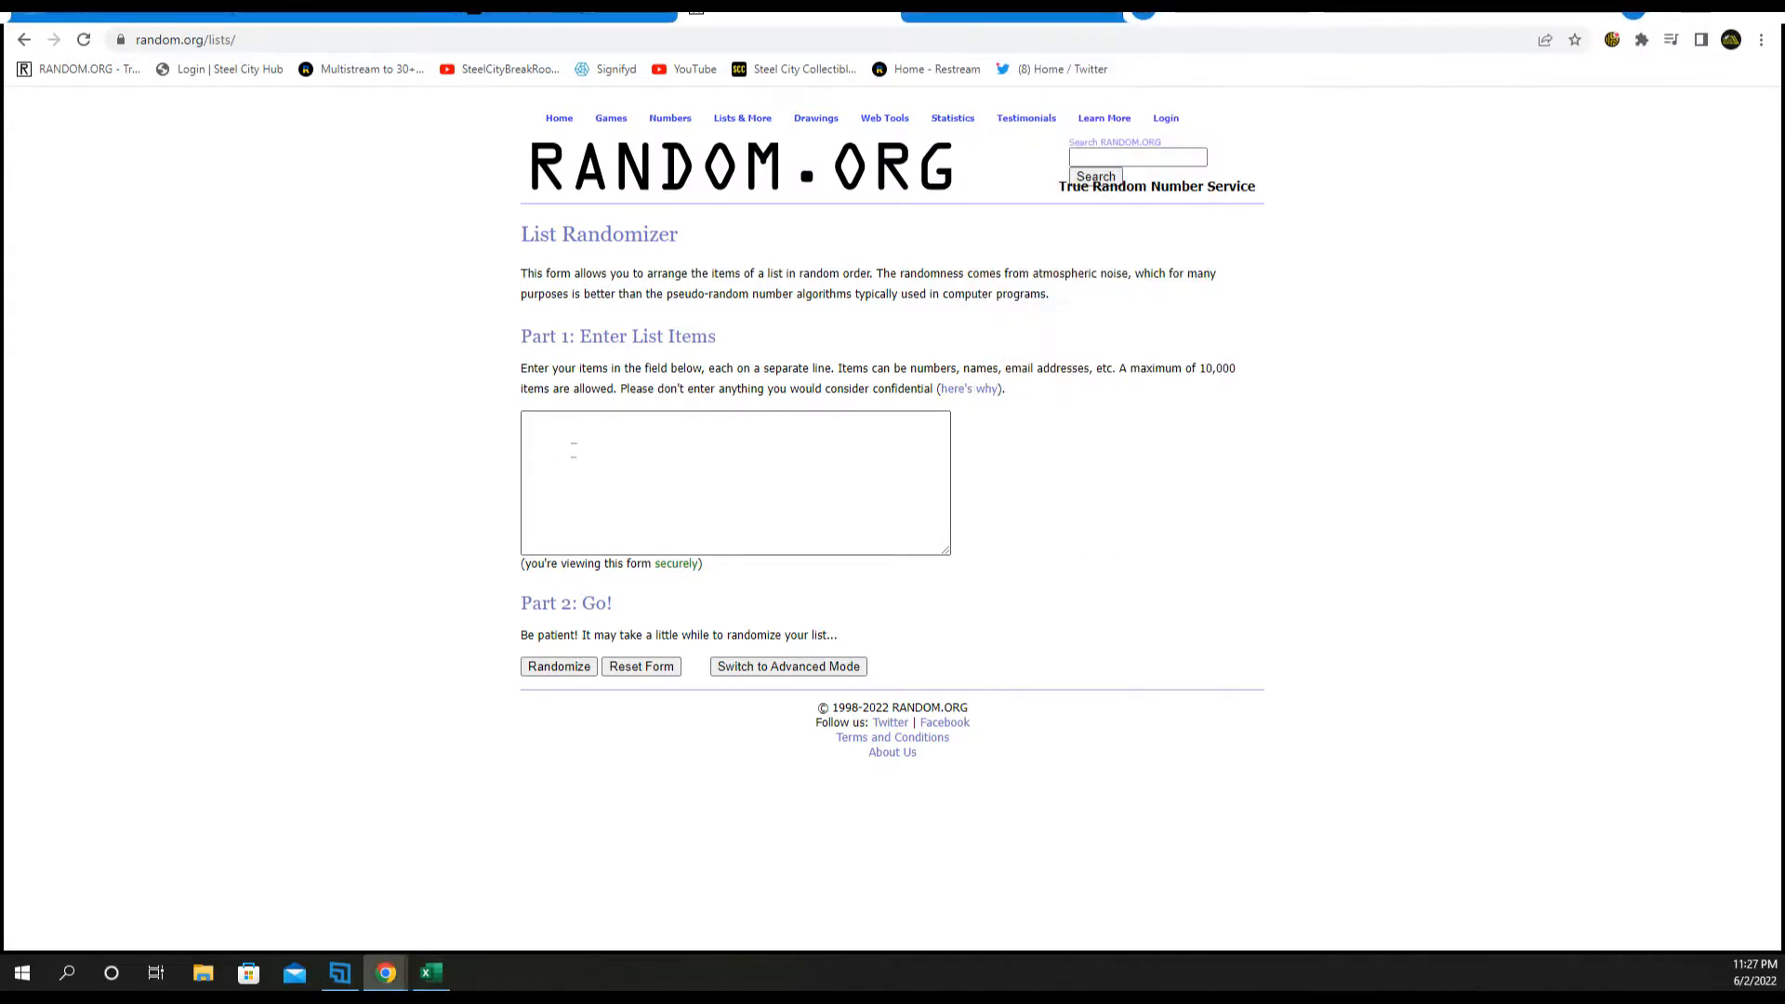
click(558, 666)
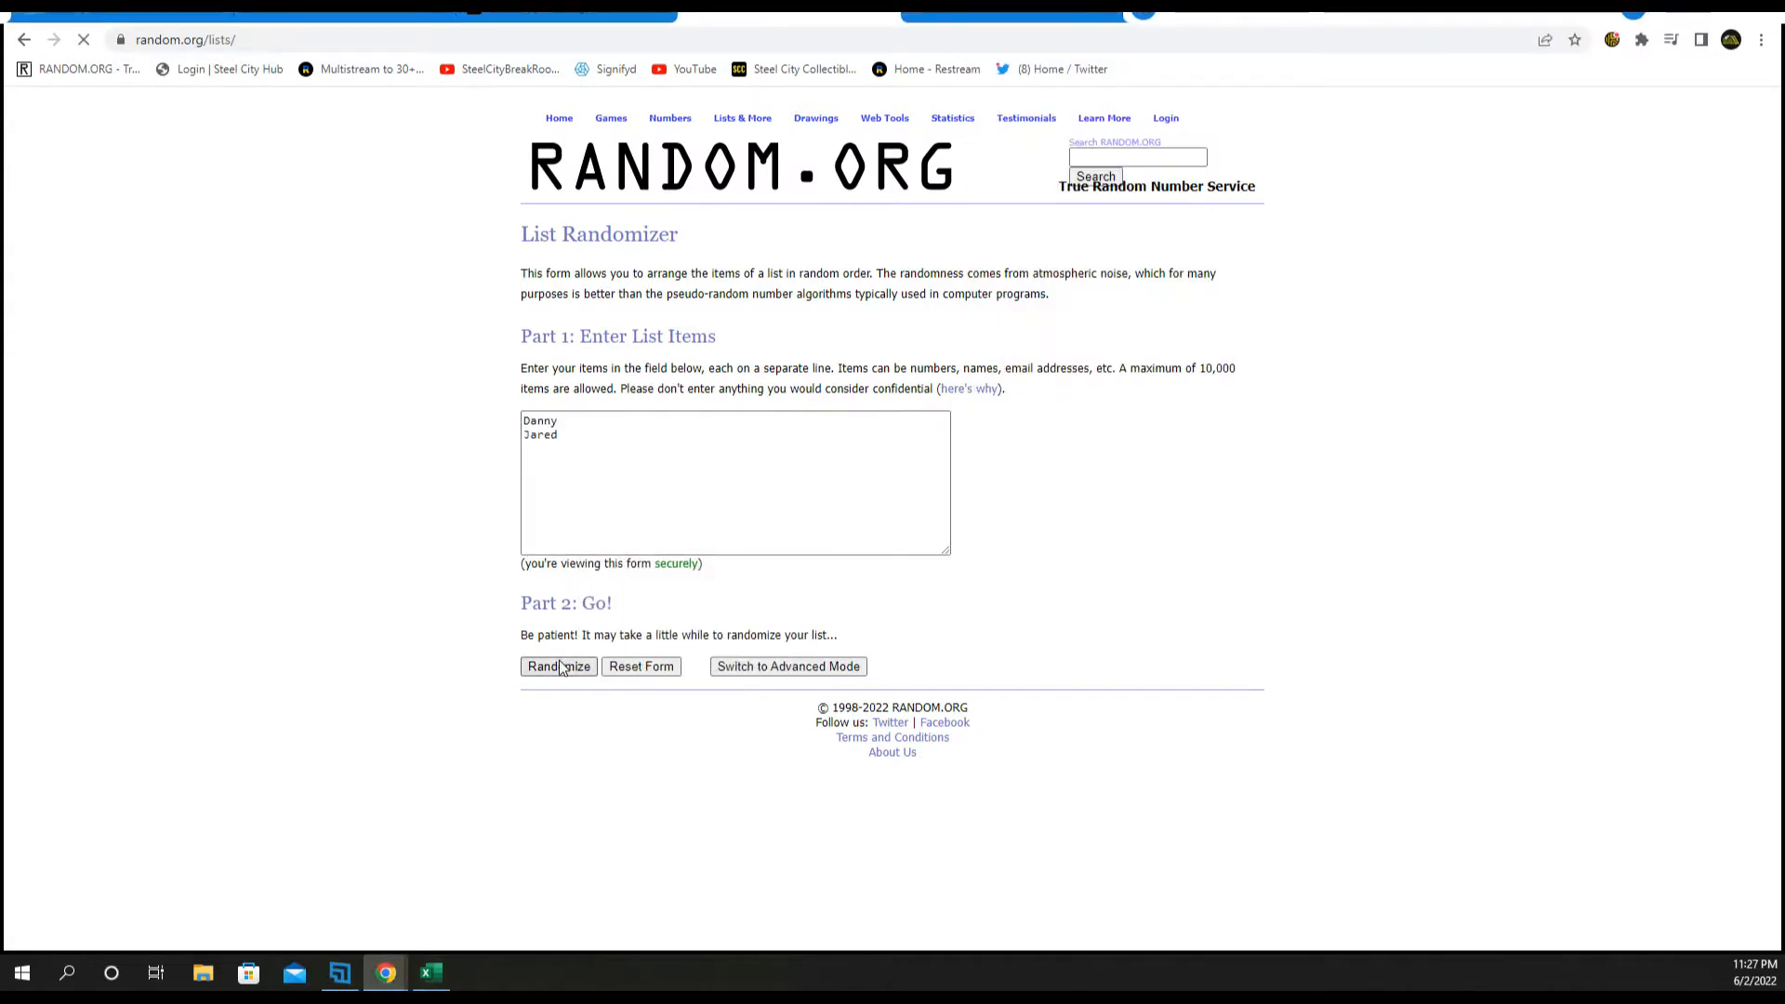
click(557, 666)
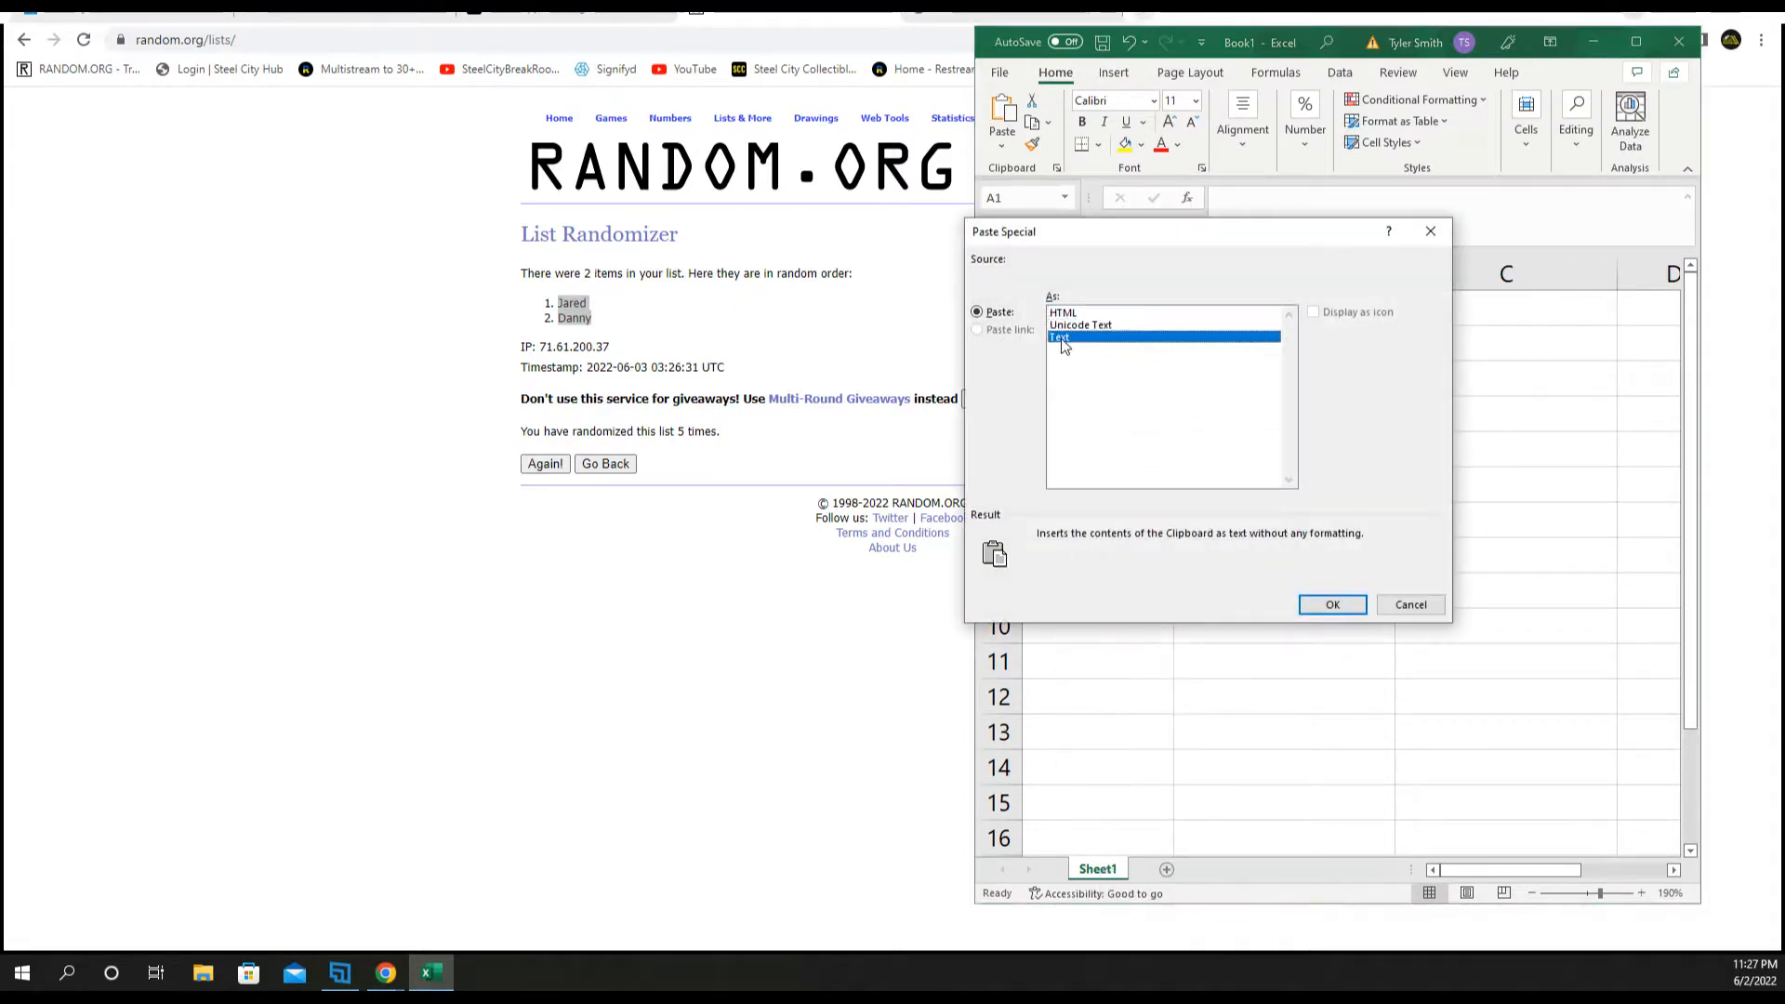
- Paste Jared and Danny into A1:A2 as plain text
click(1331, 605)
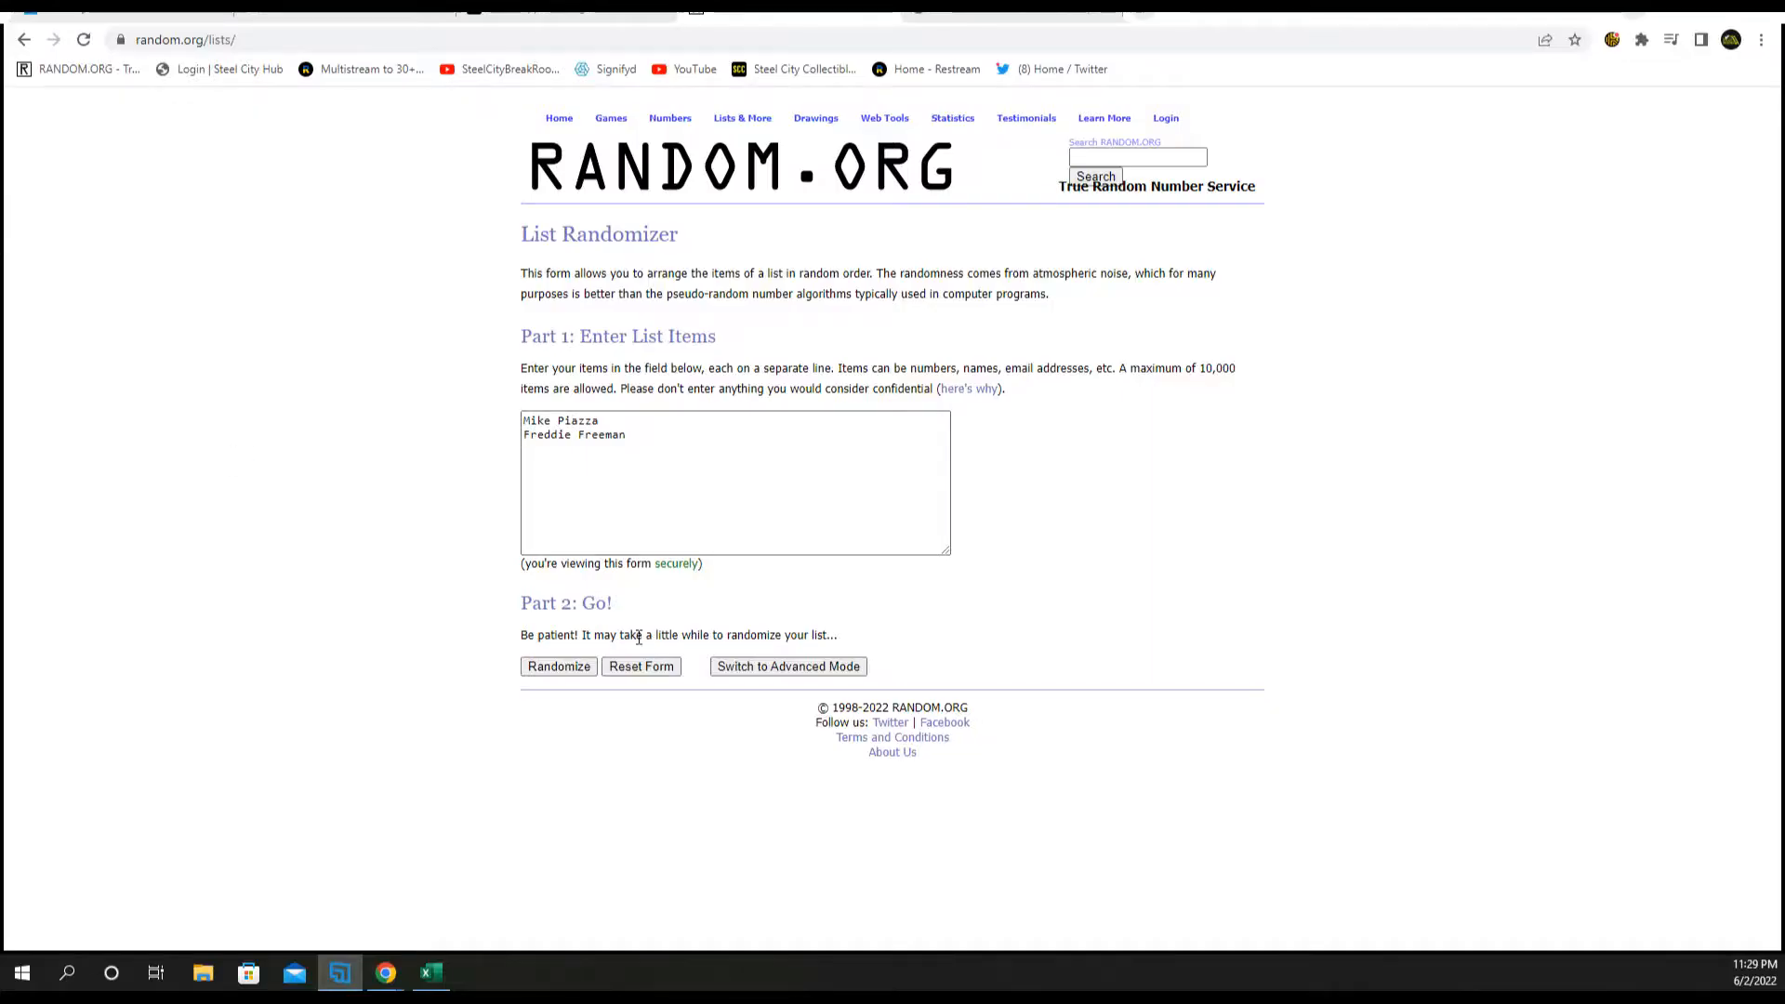
- Shuffle the card names repeatedly and copy the result Freddie Freeman, Mike Piazza
click(558, 666)
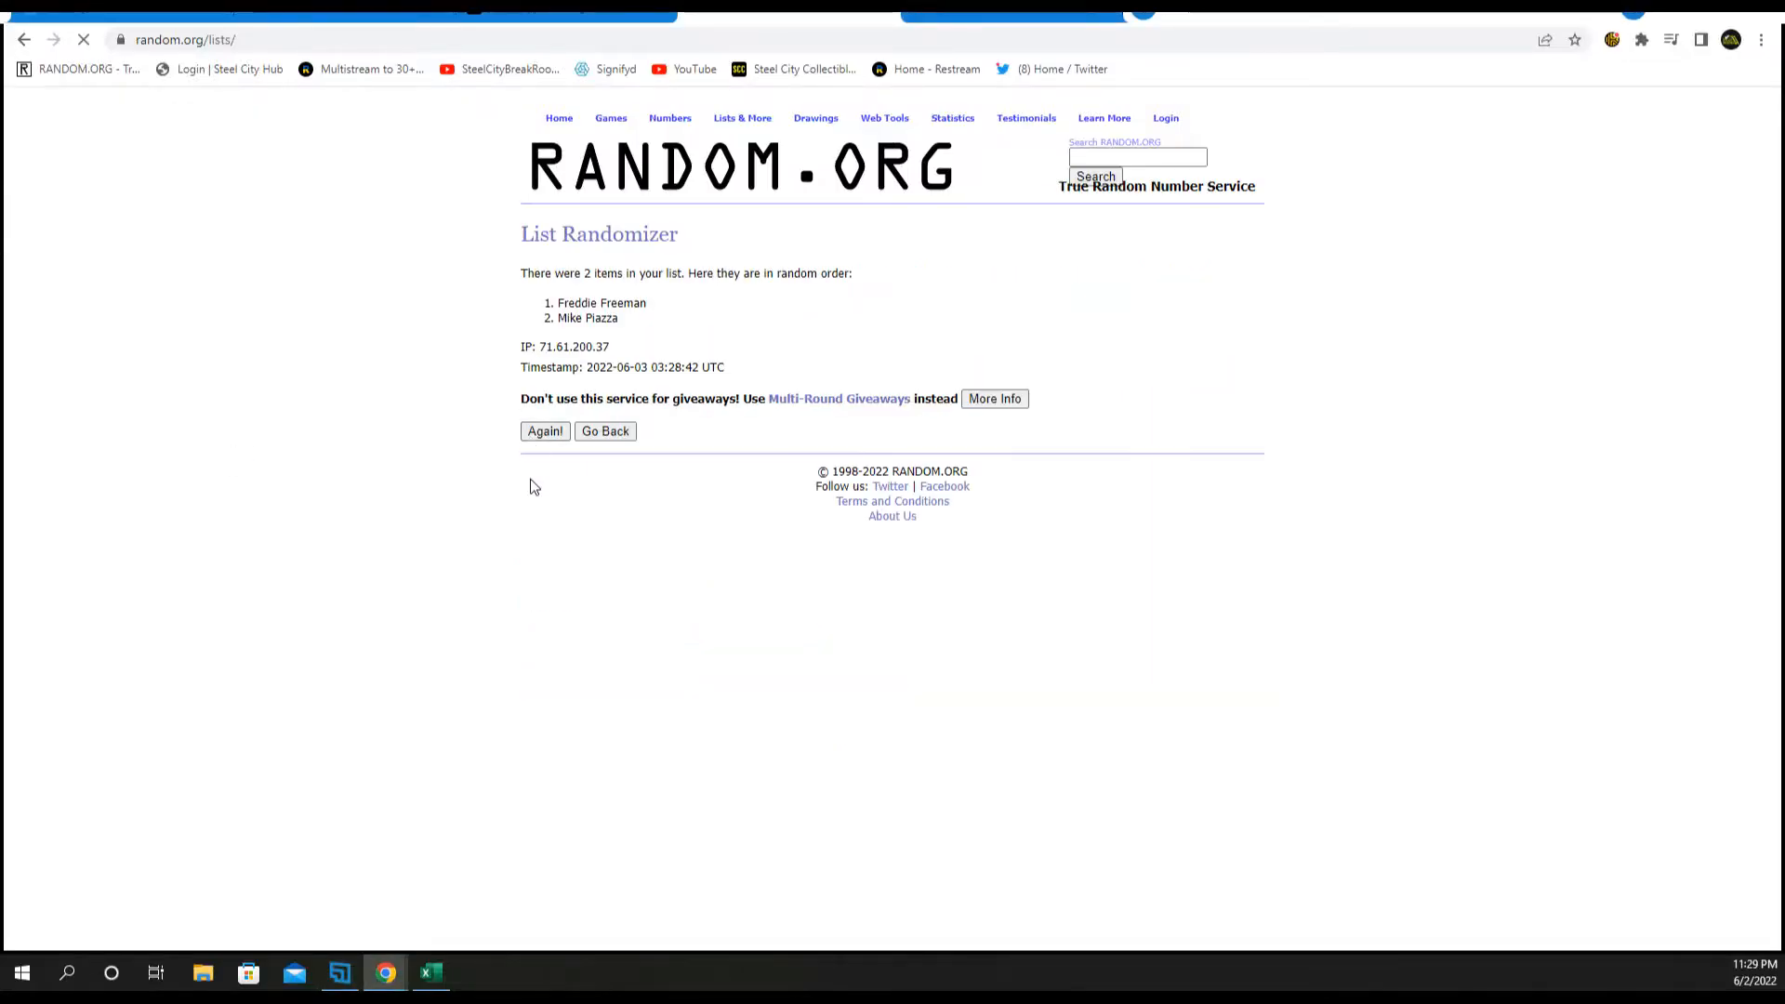
click(544, 430)
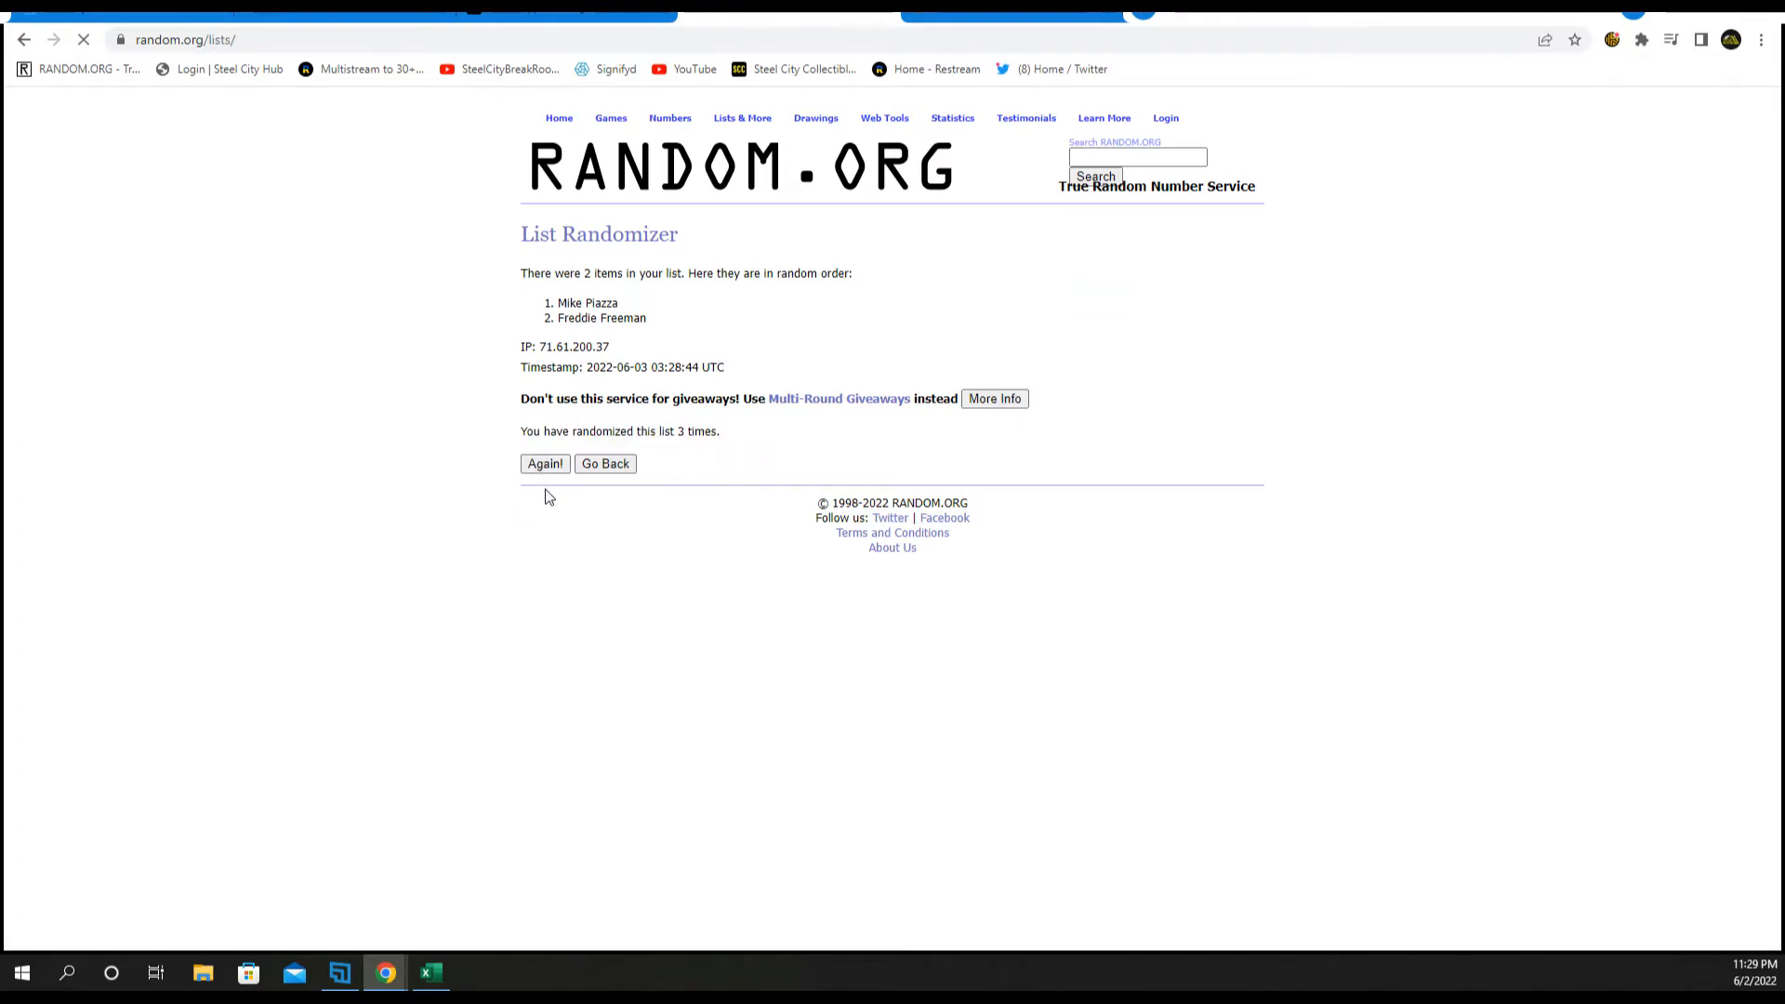
click(544, 463)
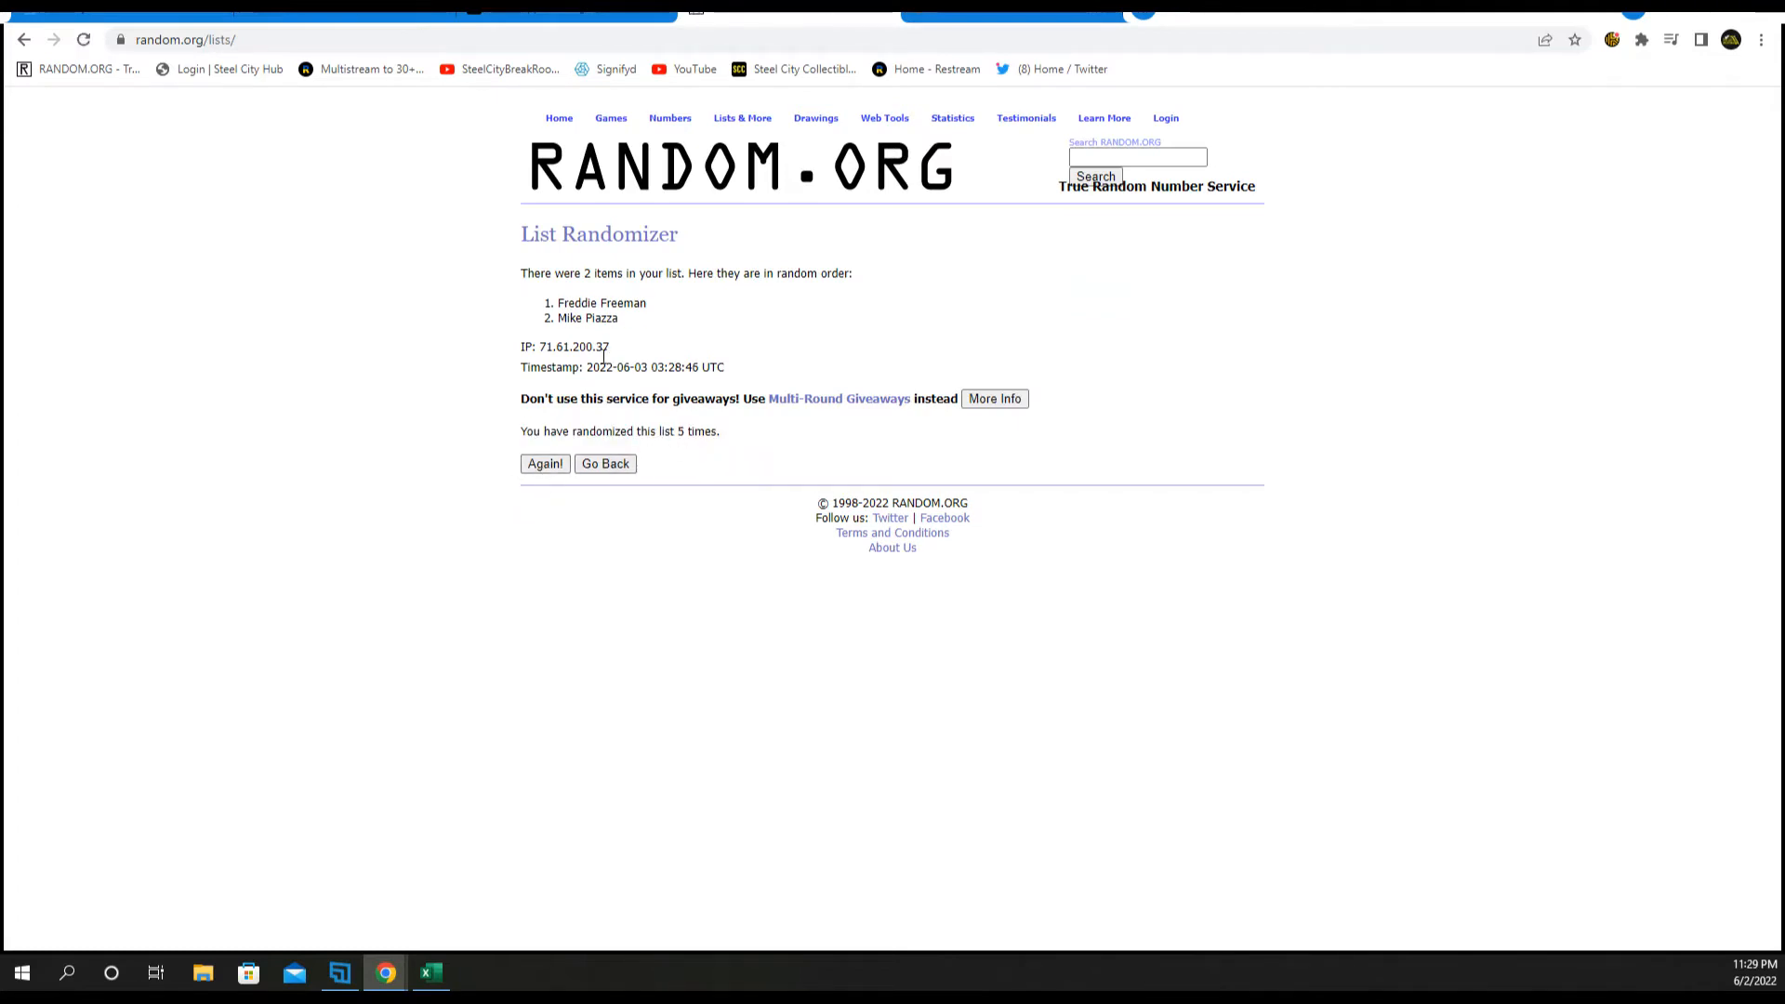
drag(556, 301, 618, 318)
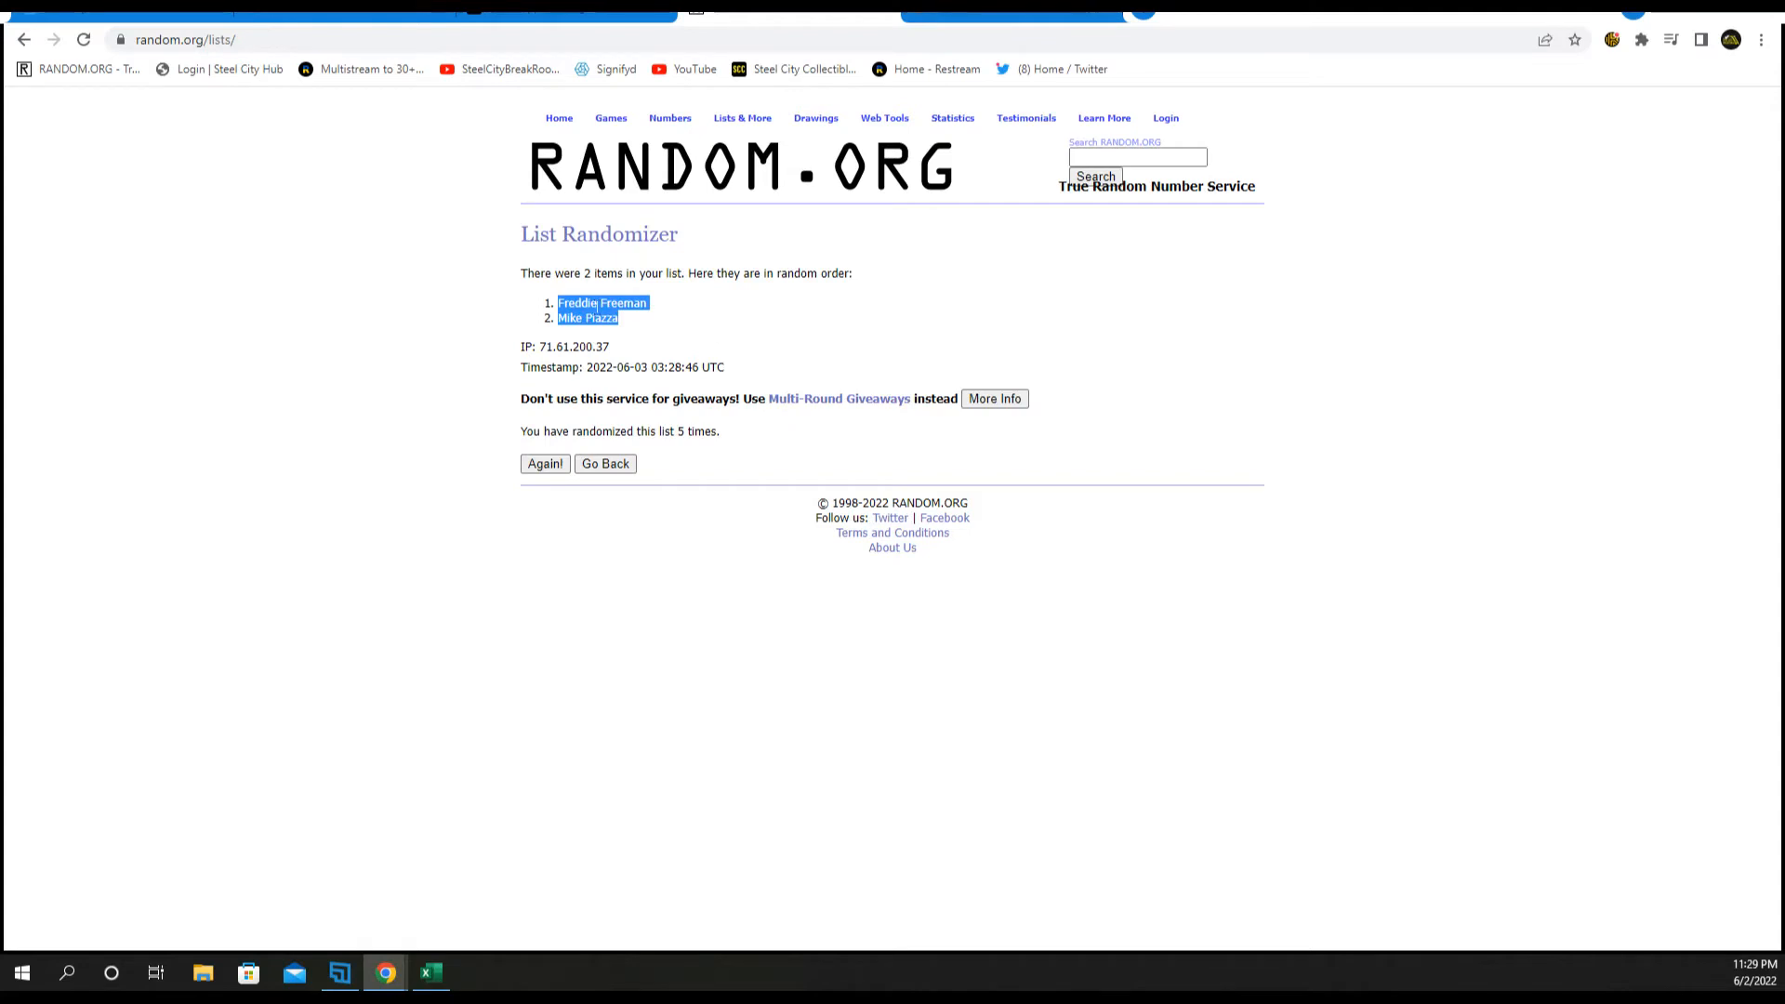
- Paste Freddie Freeman and Mike Piazza into column B beside Jared and Danny as plain text
click(429, 973)
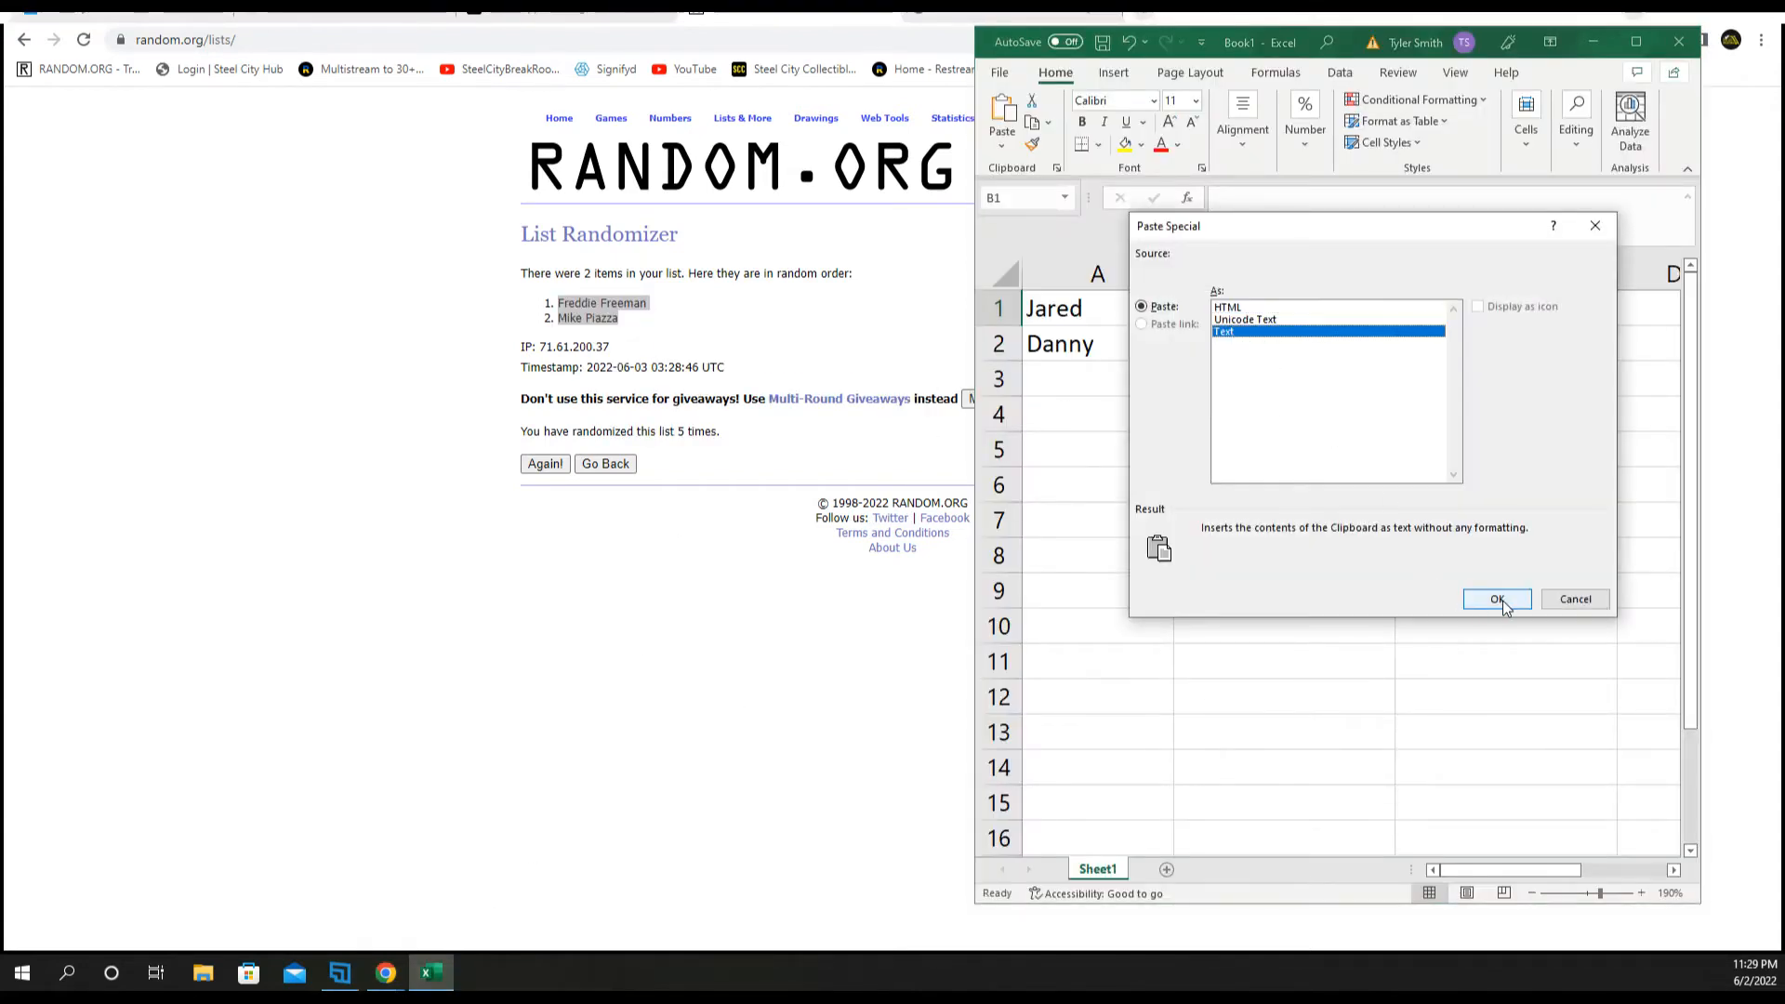
click(1497, 599)
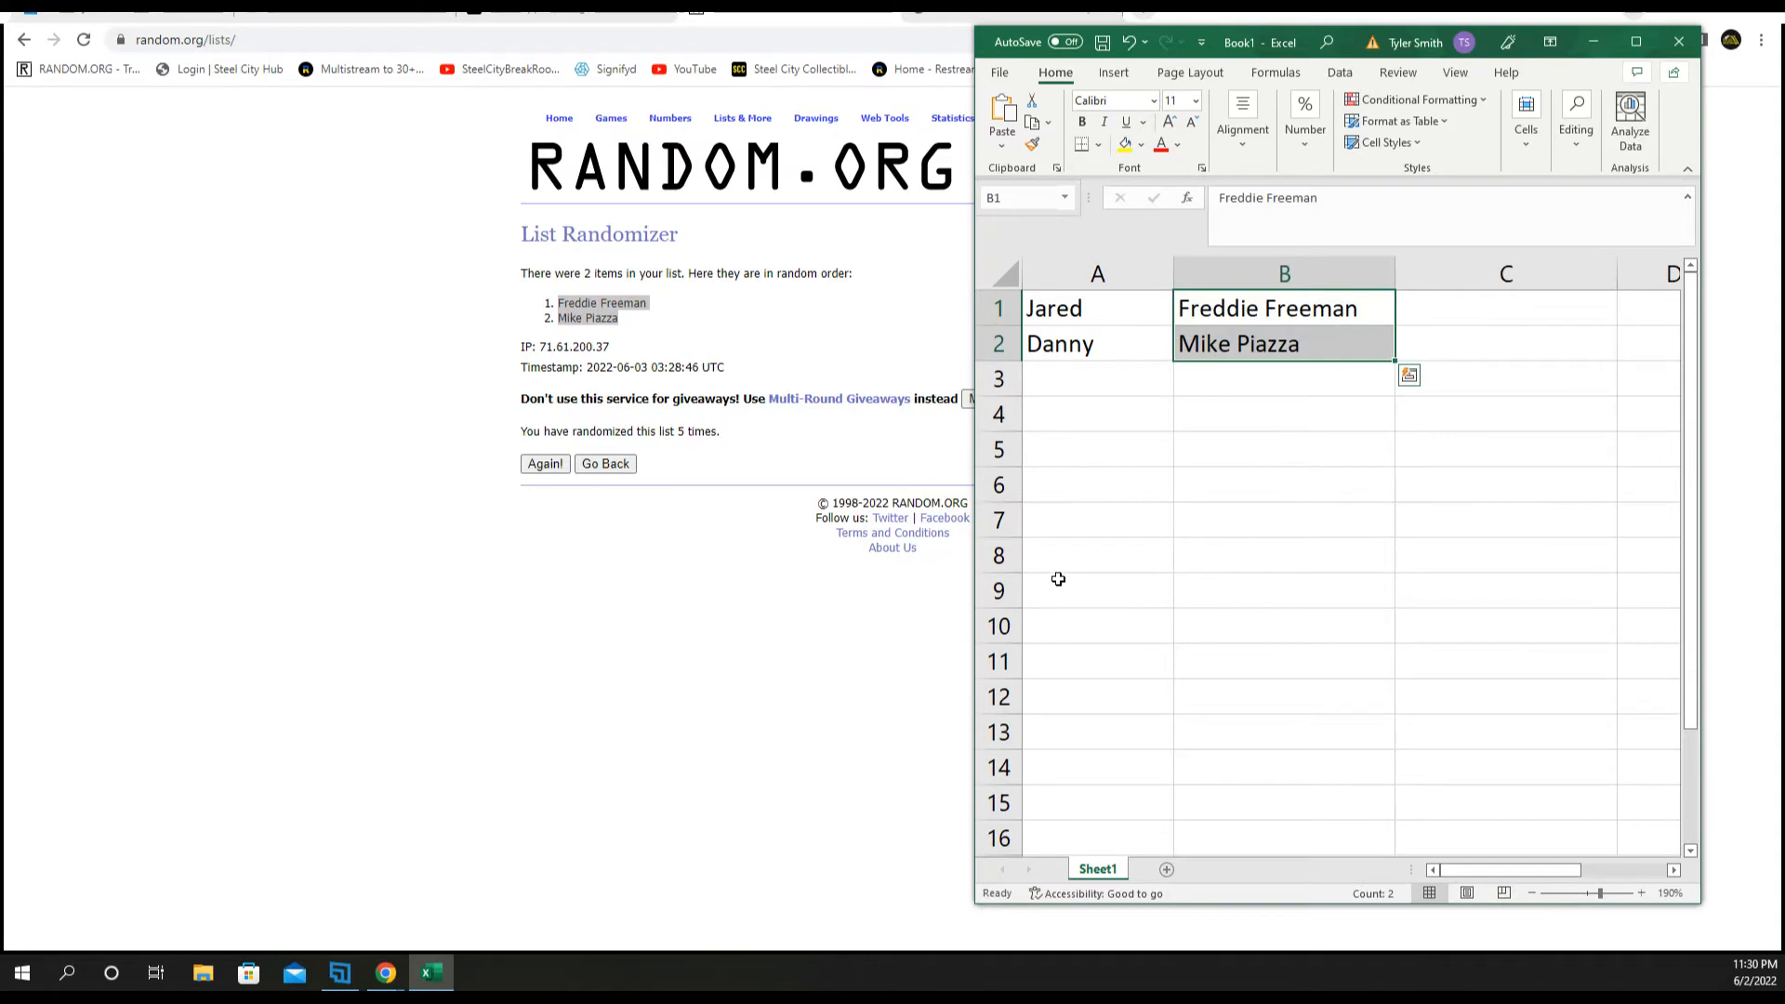